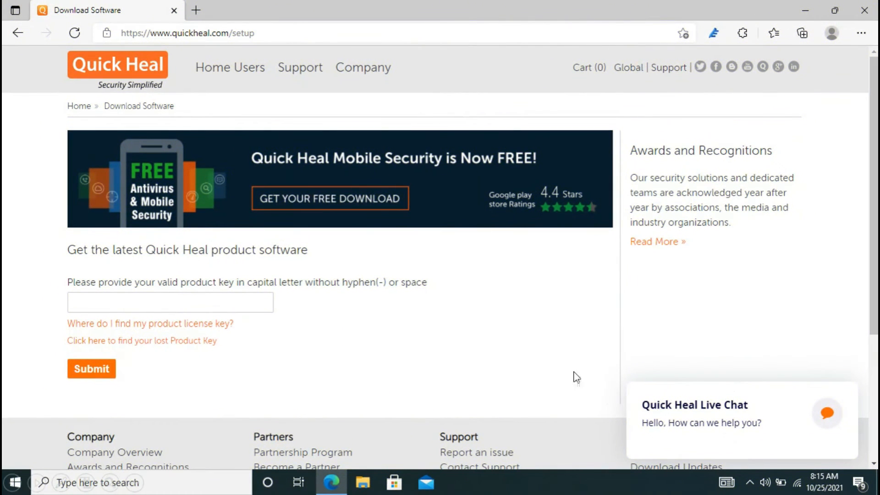
mouse_move(703, 329)
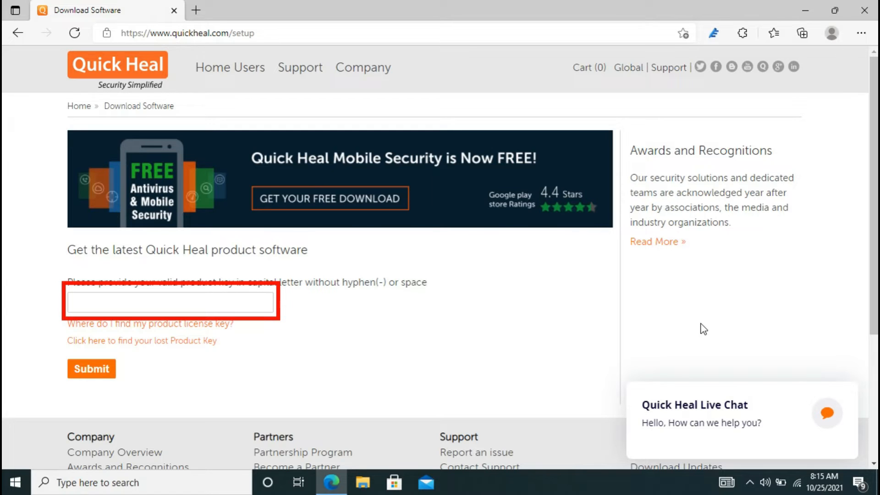
mouse_move(148, 317)
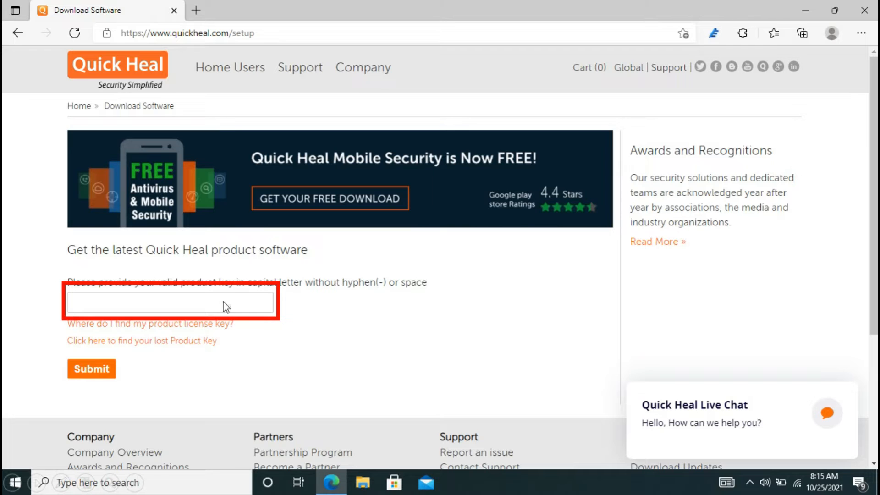
mouse_move(106, 376)
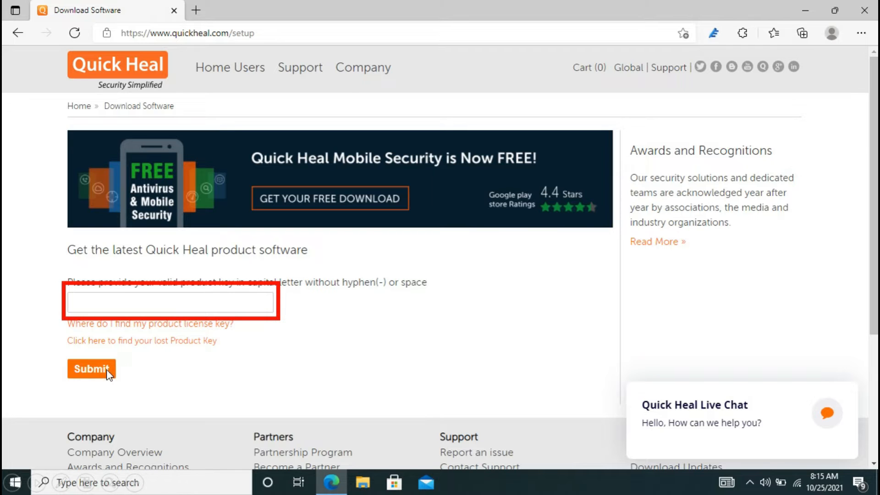
- Submit the product key, then launch the downloaded QHAV installer from the Downloads folder
click(90, 369)
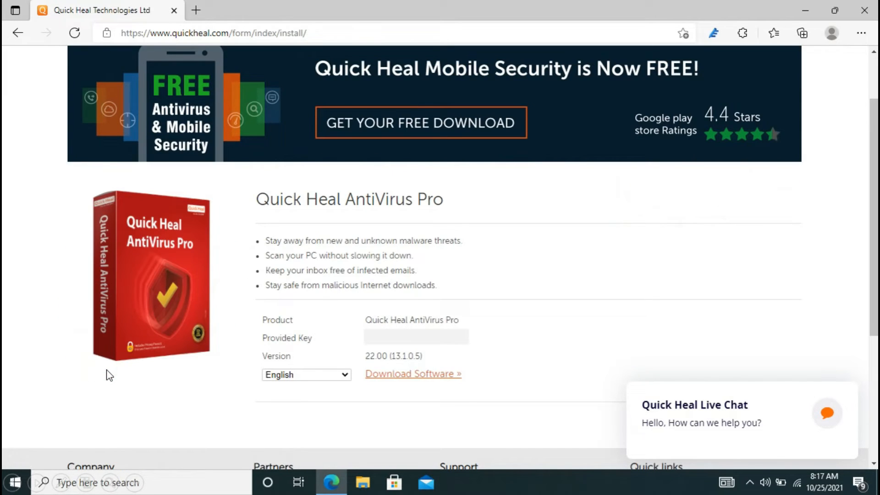
mouse_move(273, 275)
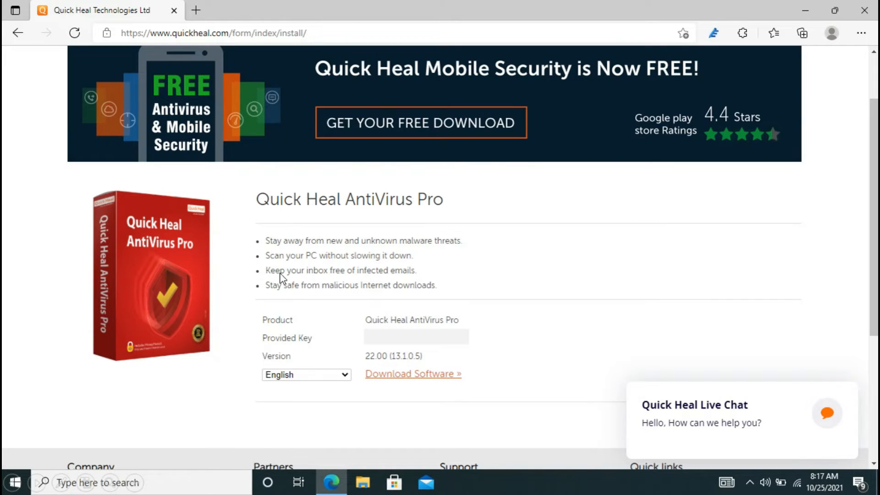
mouse_move(393, 325)
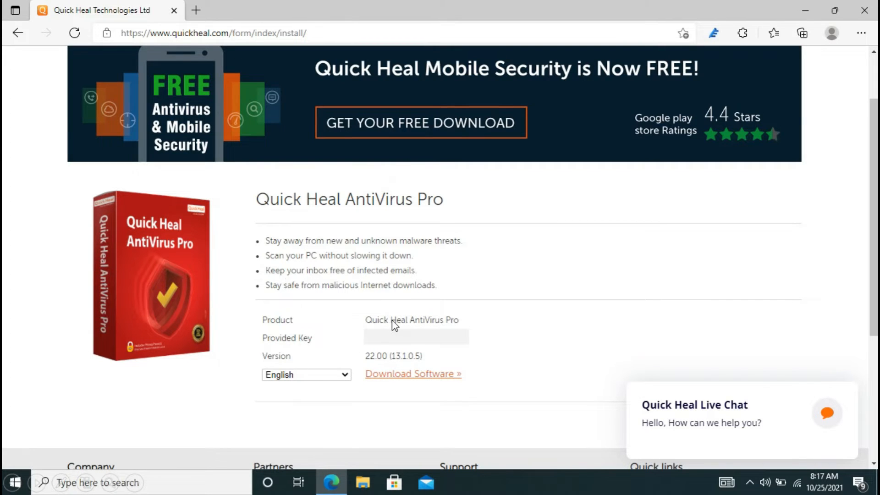
mouse_move(352, 381)
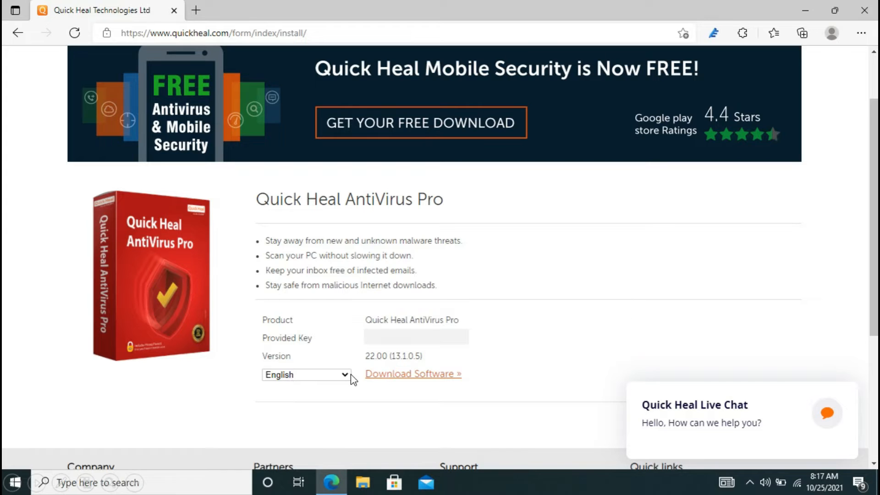
mouse_move(447, 372)
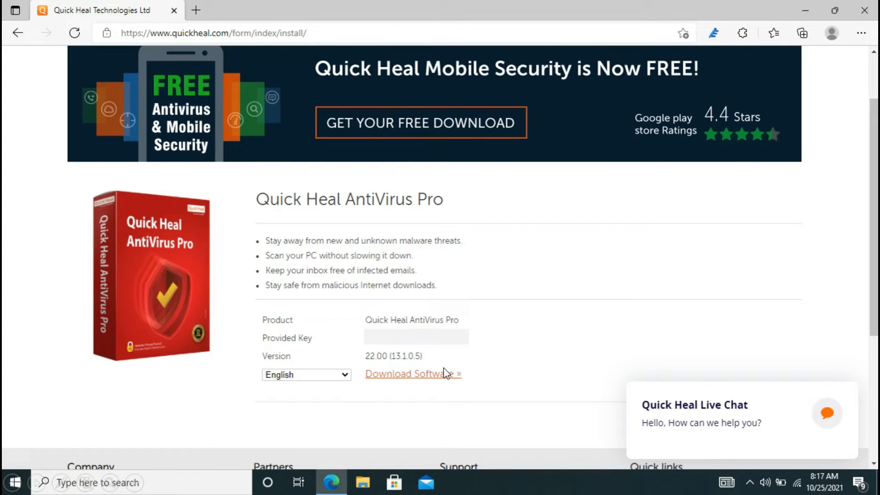
mouse_move(549, 363)
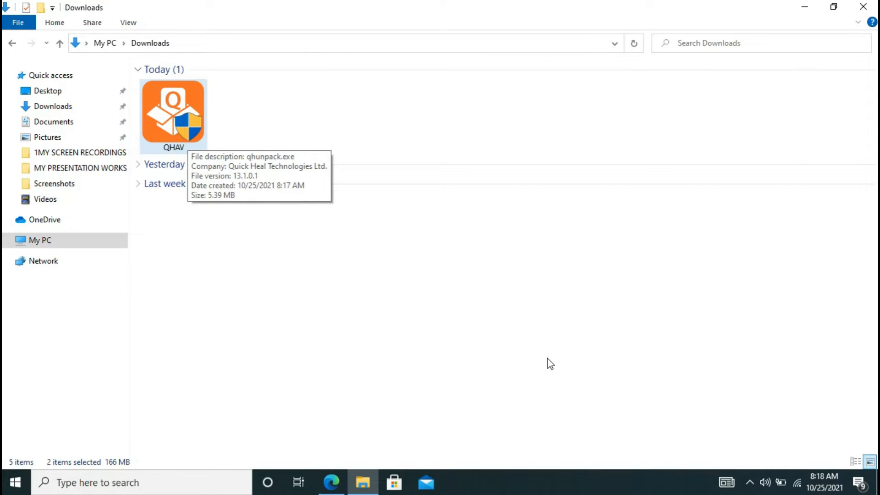
mouse_move(201, 144)
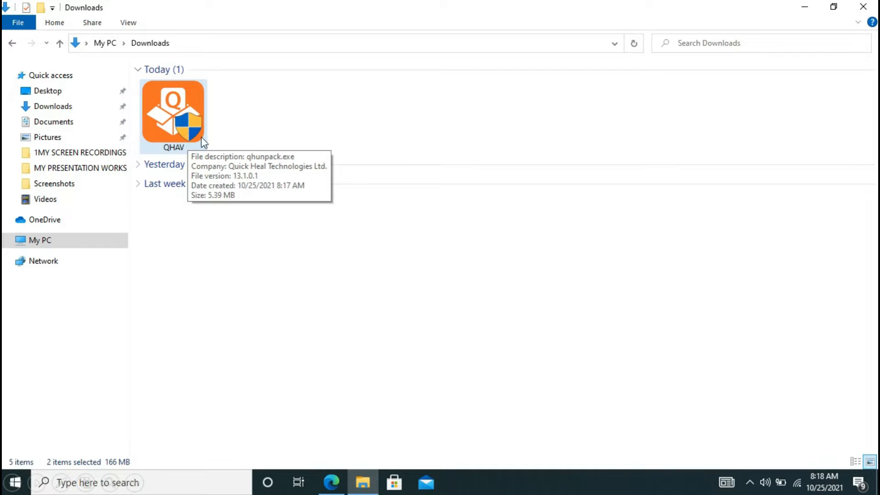
double_click(172, 114)
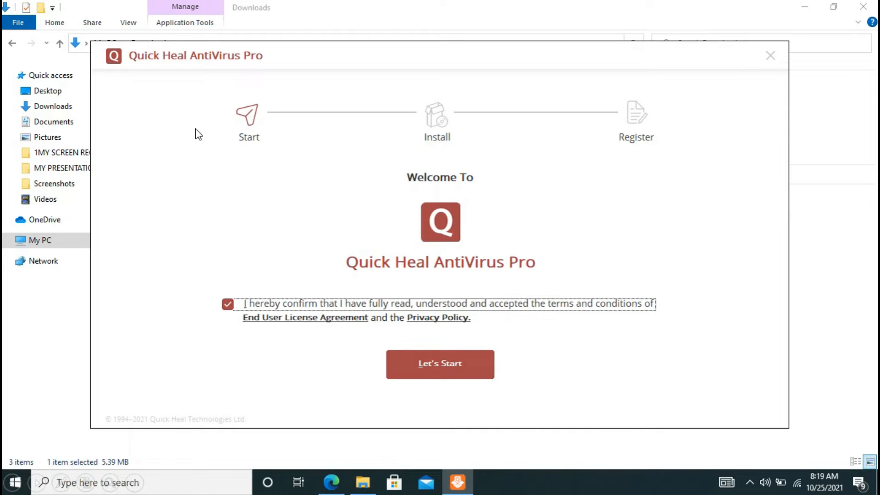
mouse_move(423, 366)
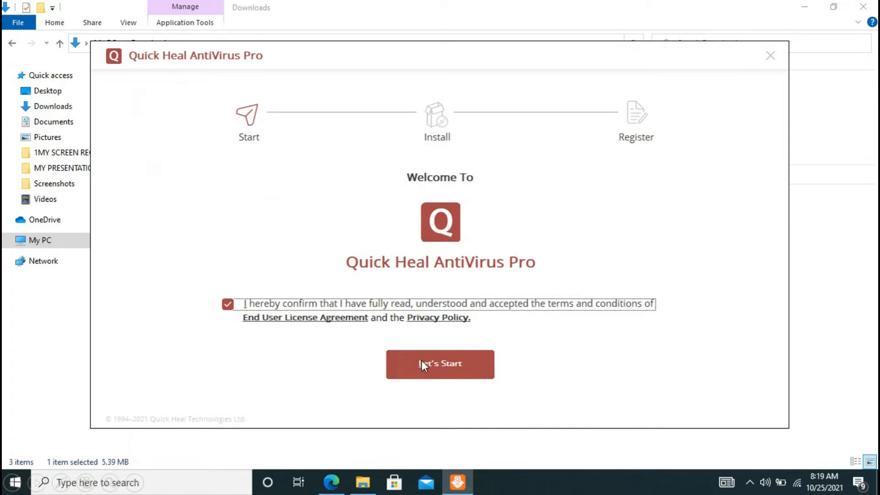
- Begin the AntiVirus Pro installation via Let's Start with the EULA accepted
click(439, 364)
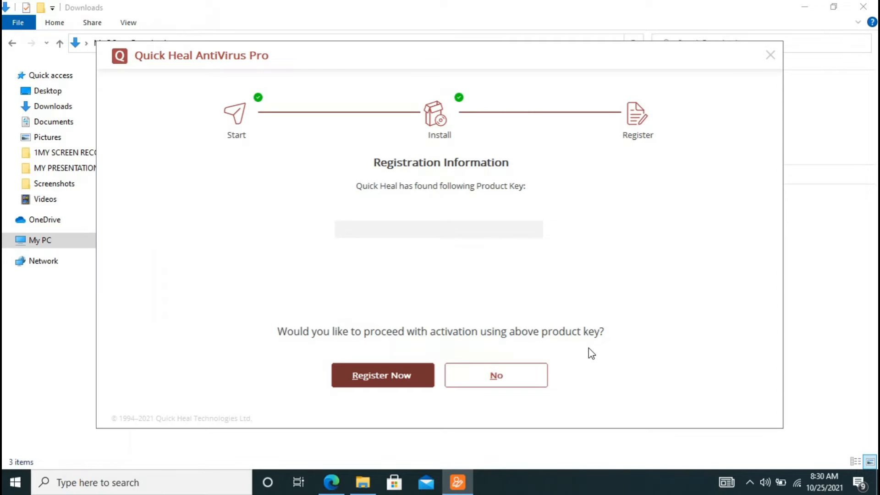
mouse_move(520, 287)
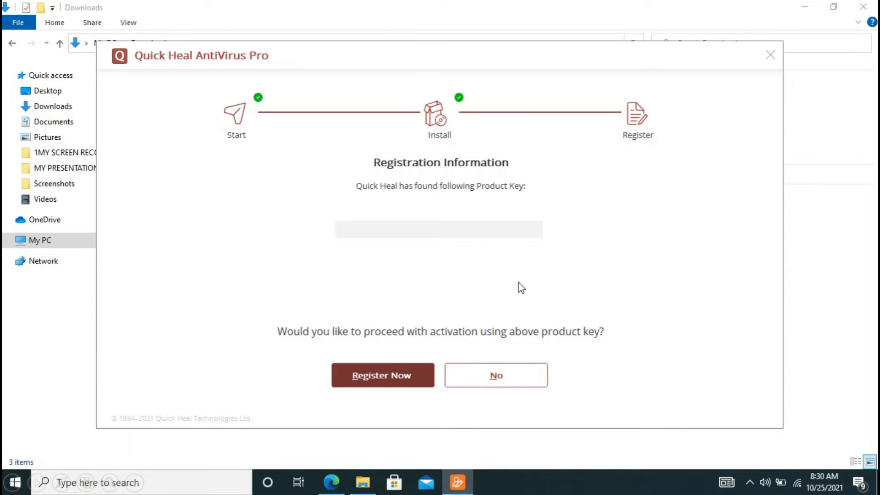
mouse_move(138, 90)
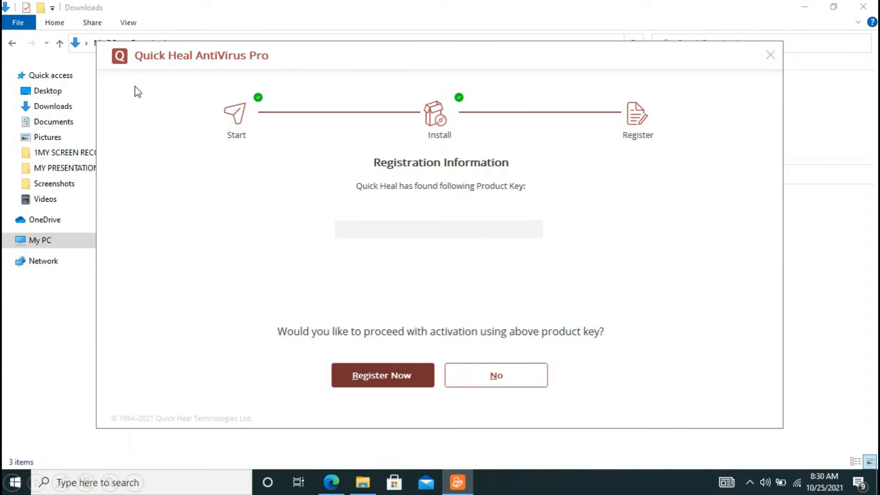
mouse_move(358, 274)
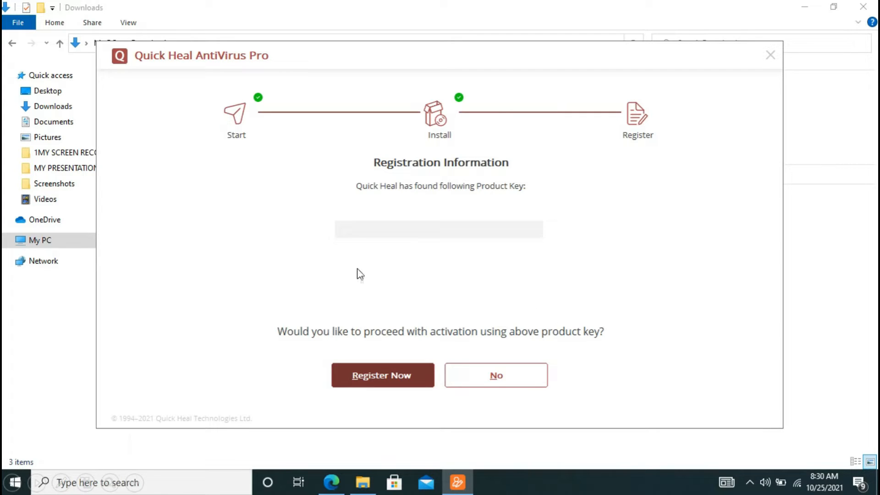
mouse_move(350, 234)
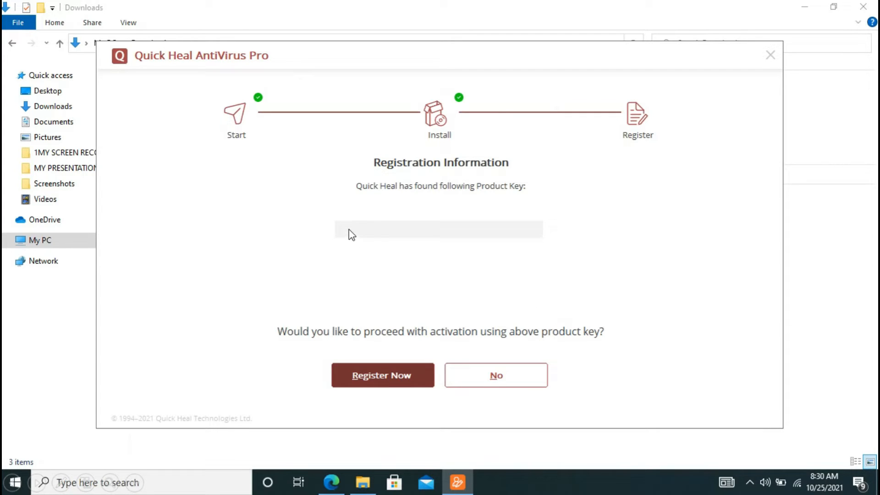
mouse_move(401, 117)
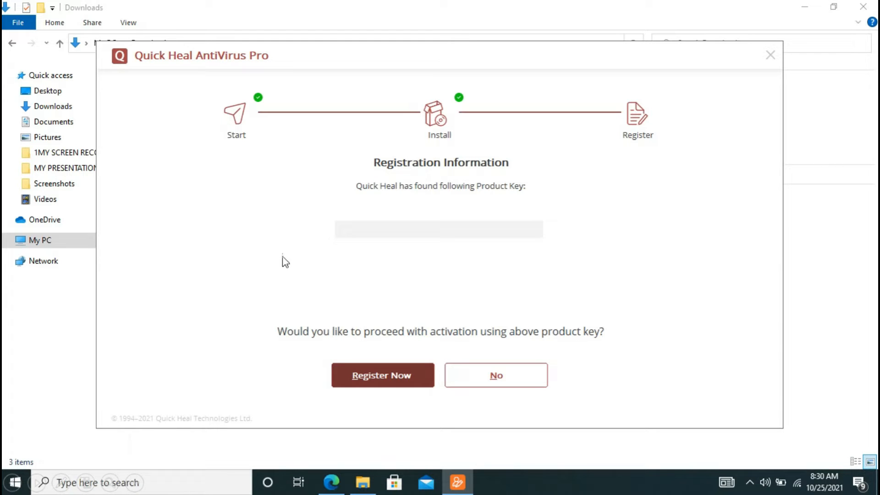
mouse_move(235, 337)
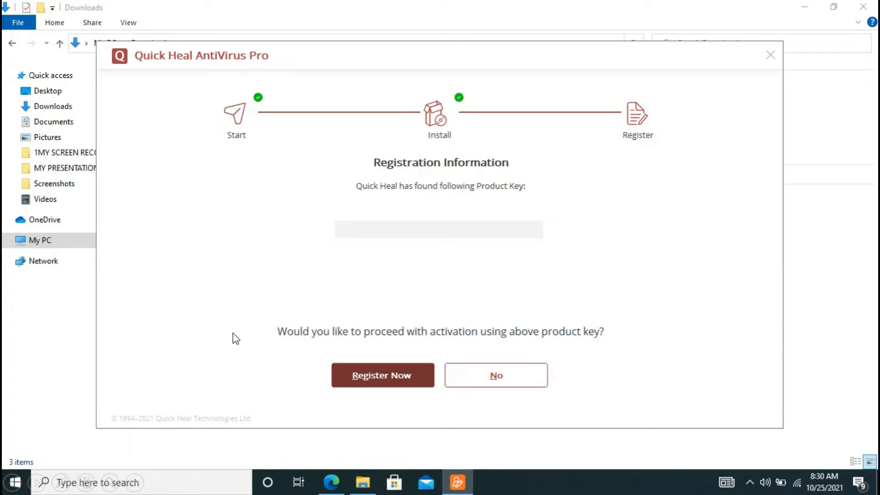
mouse_move(285, 384)
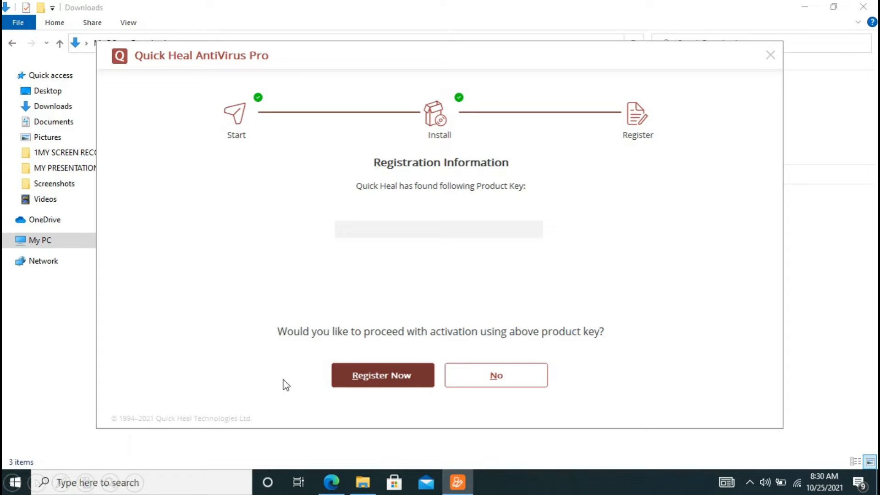
- Choose Register Now to activate with the product key the installer detected
click(382, 374)
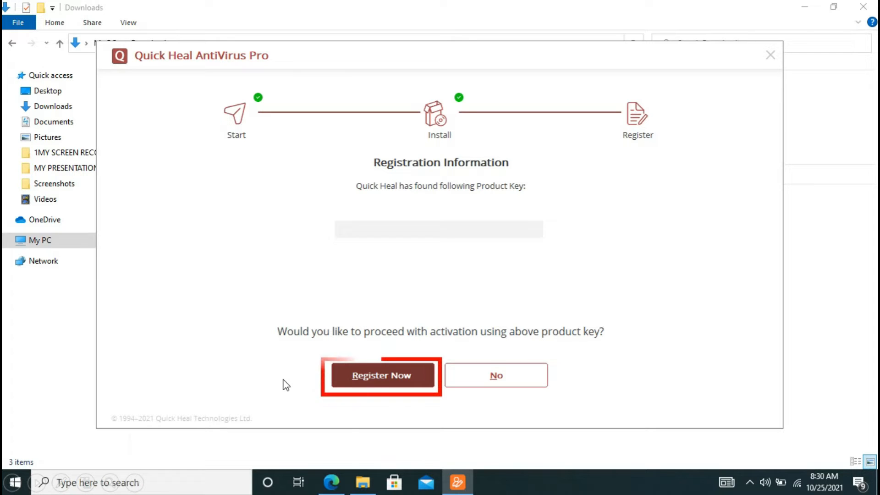
click(382, 375)
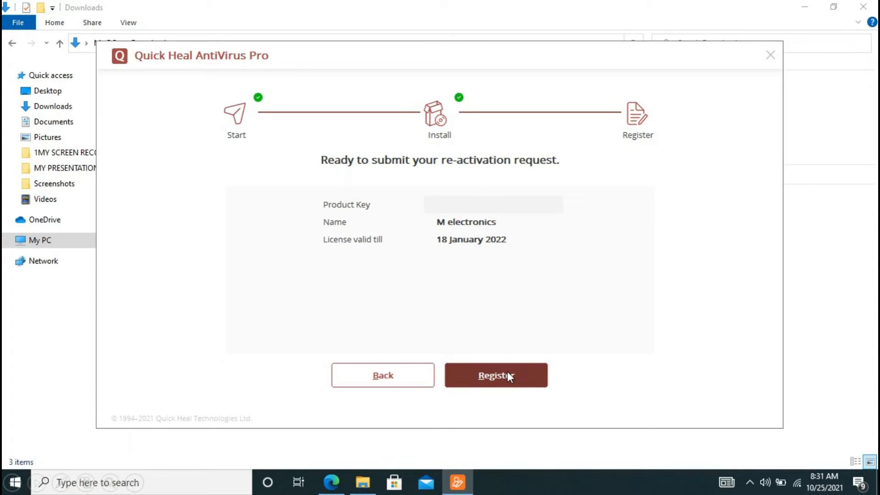
mouse_move(438, 178)
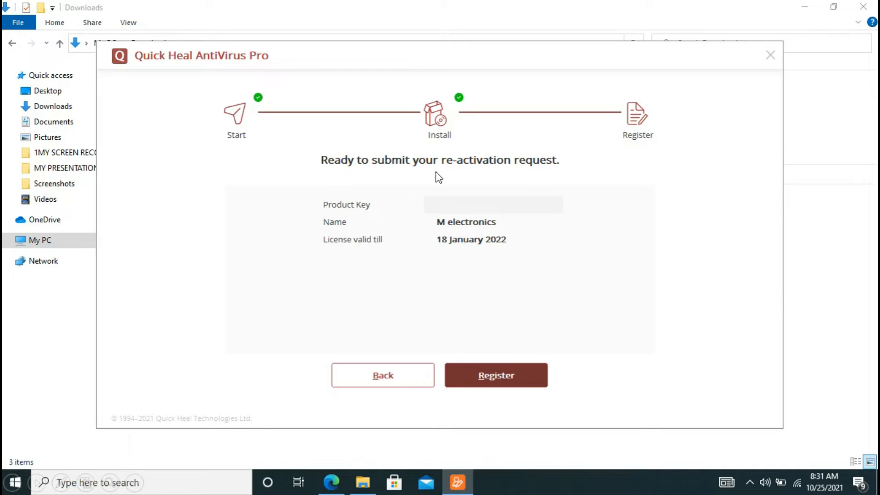
- Register the re-activation request so activation completes, license valid till 18 January 2022
click(496, 375)
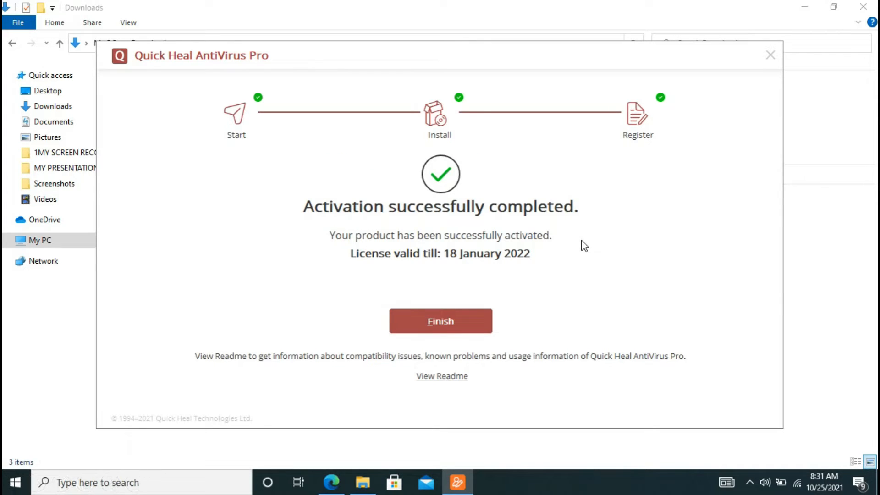
mouse_move(437, 210)
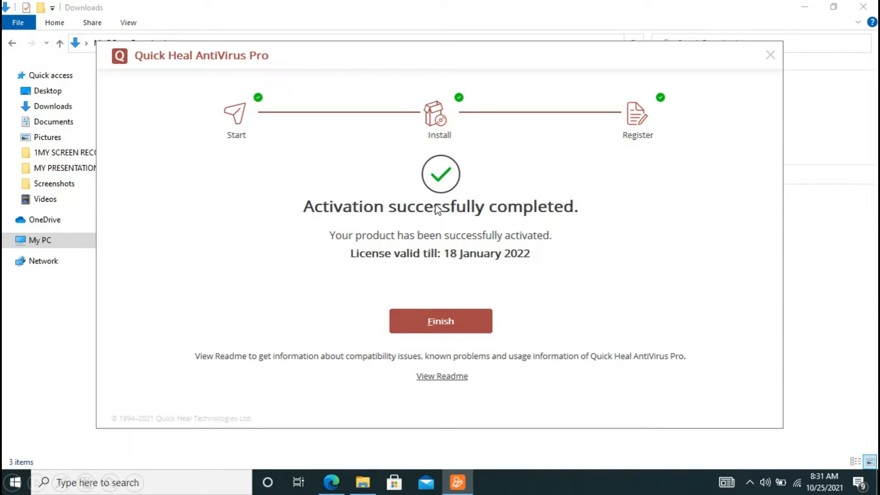
mouse_move(421, 339)
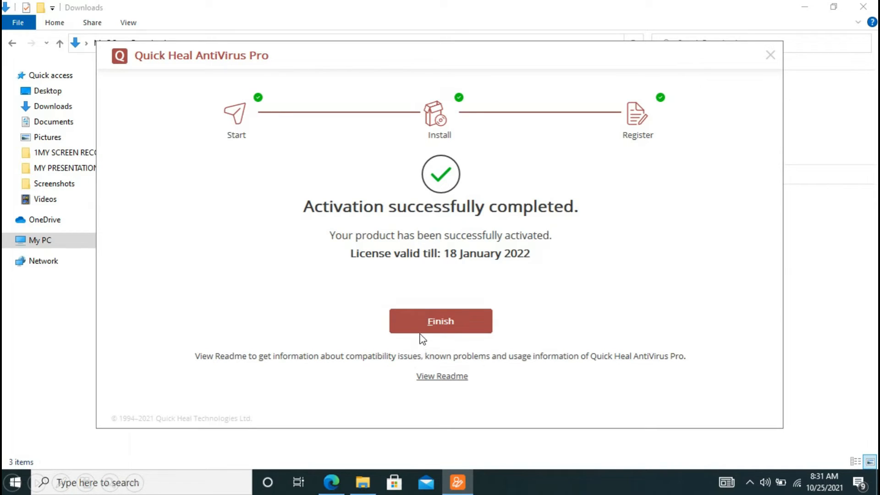
- Finish setup so the Quick Heal dashboard launches reporting System is secure
click(440, 321)
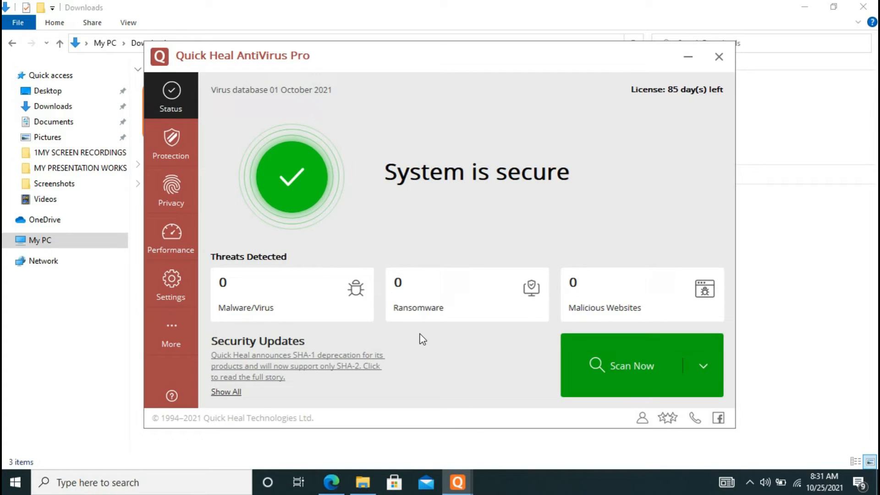
mouse_move(469, 171)
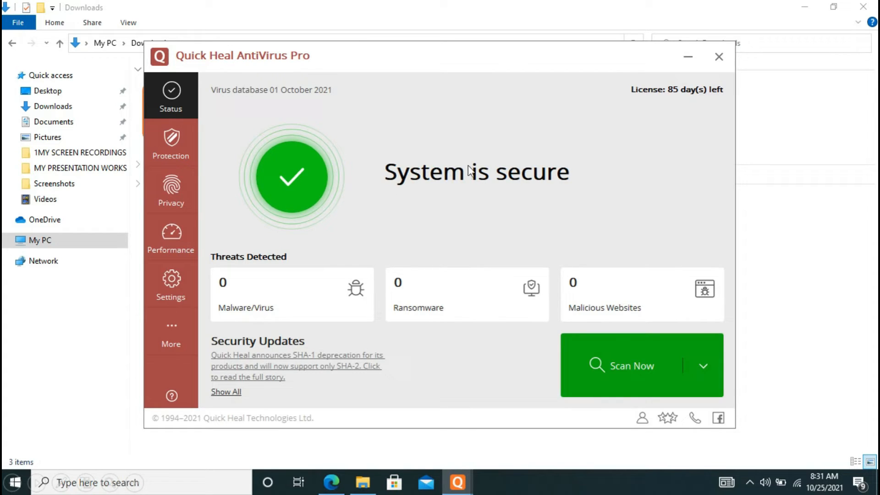
mouse_move(599, 188)
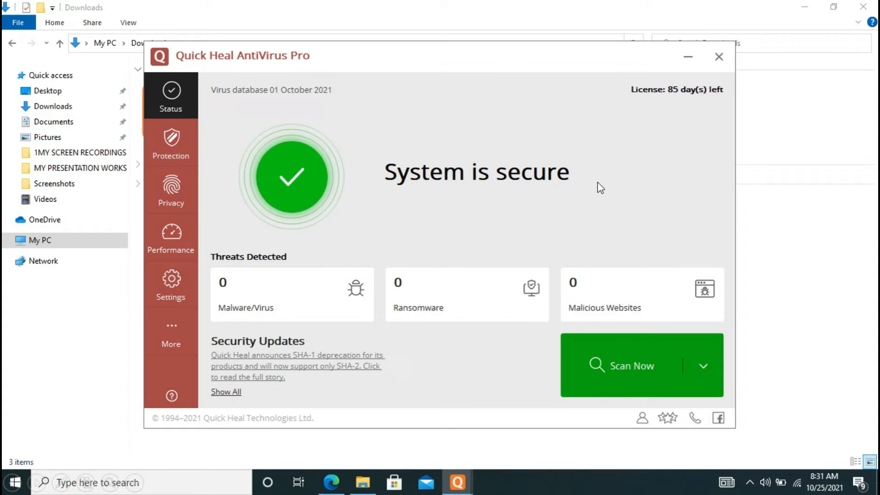
mouse_move(563, 180)
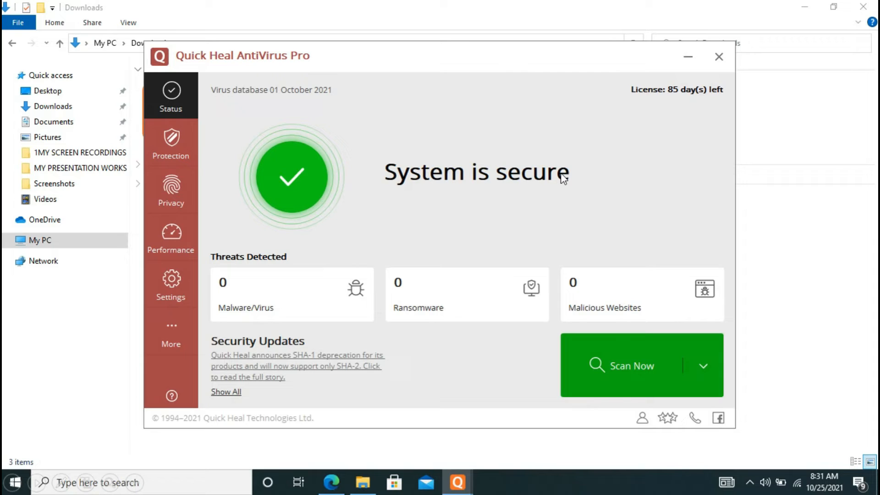
mouse_move(574, 182)
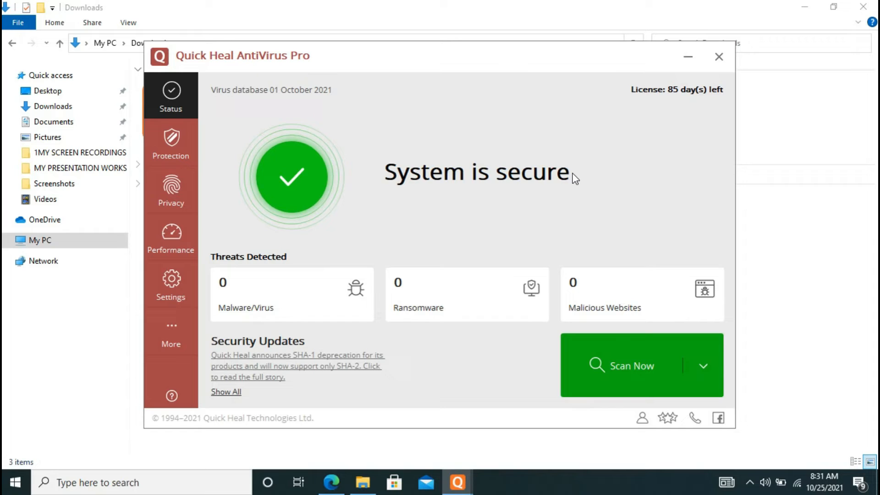
mouse_move(560, 147)
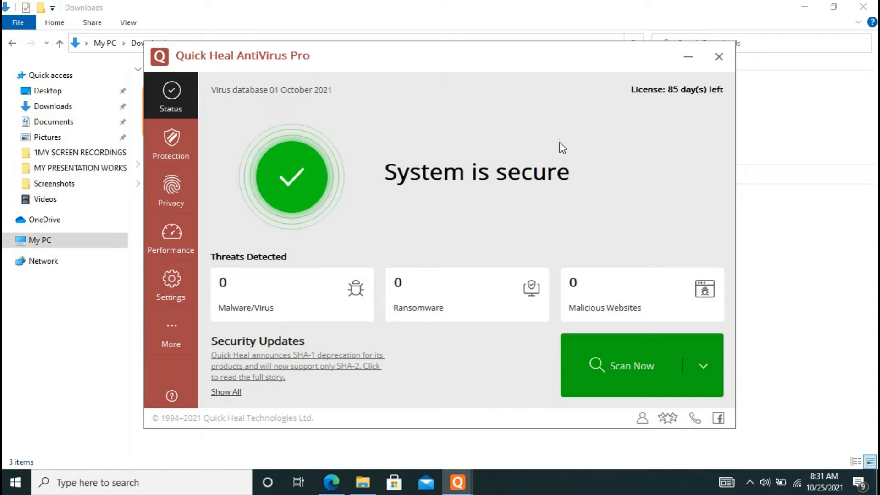
mouse_move(434, 248)
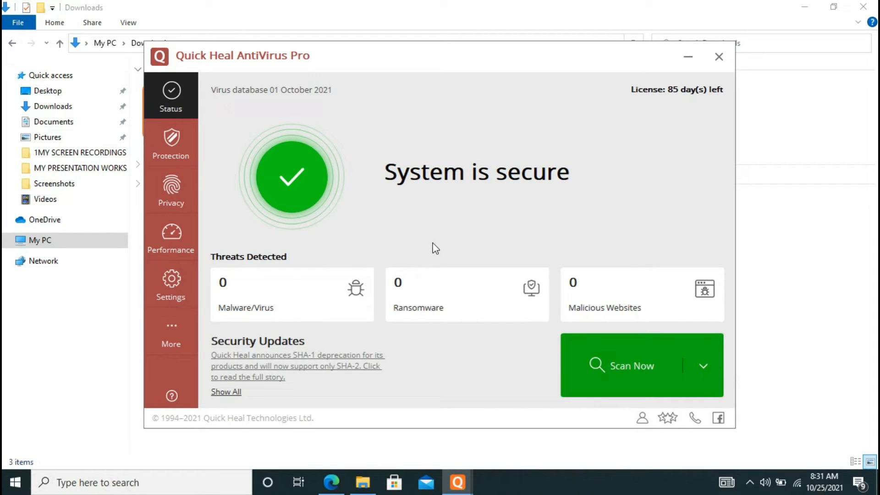
mouse_move(410, 220)
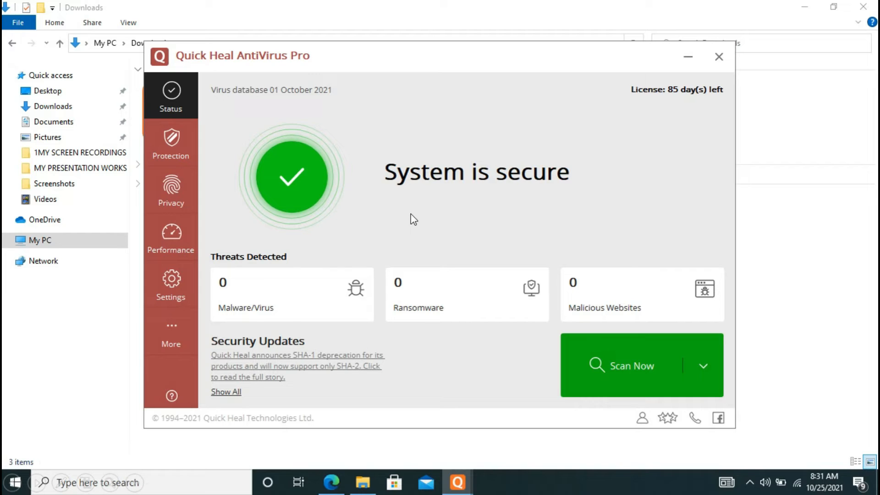
mouse_move(593, 185)
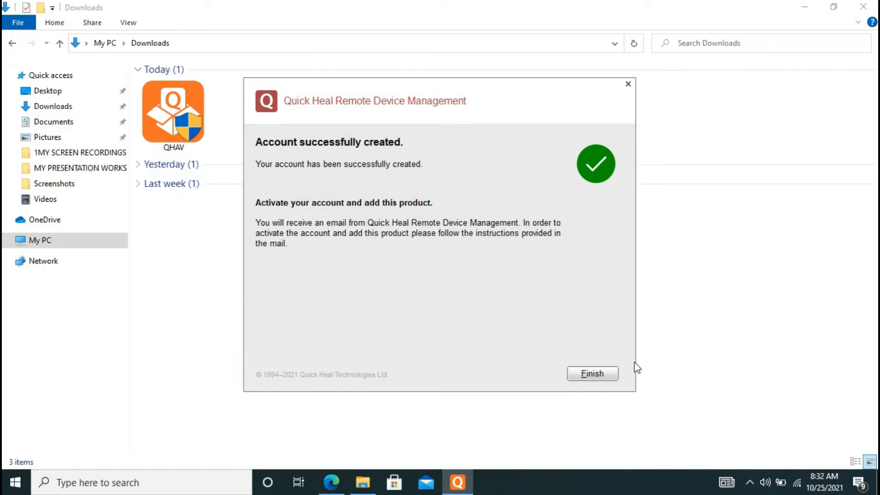
mouse_move(284, 169)
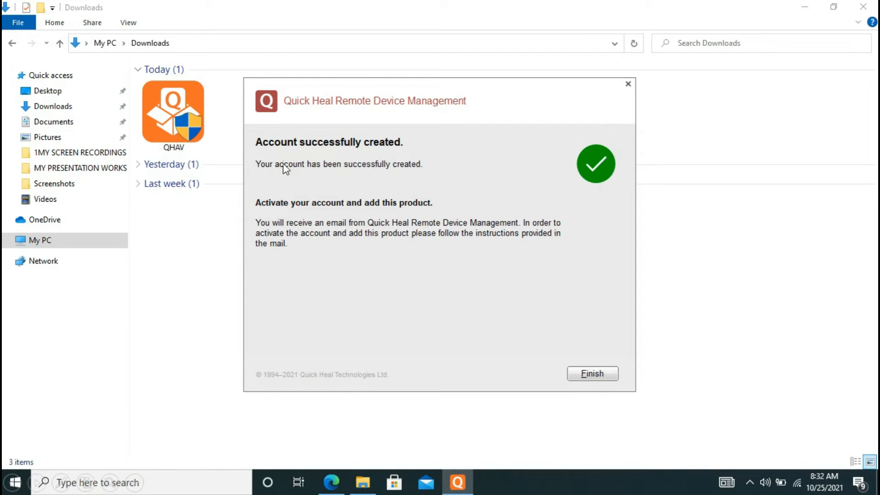
mouse_move(382, 173)
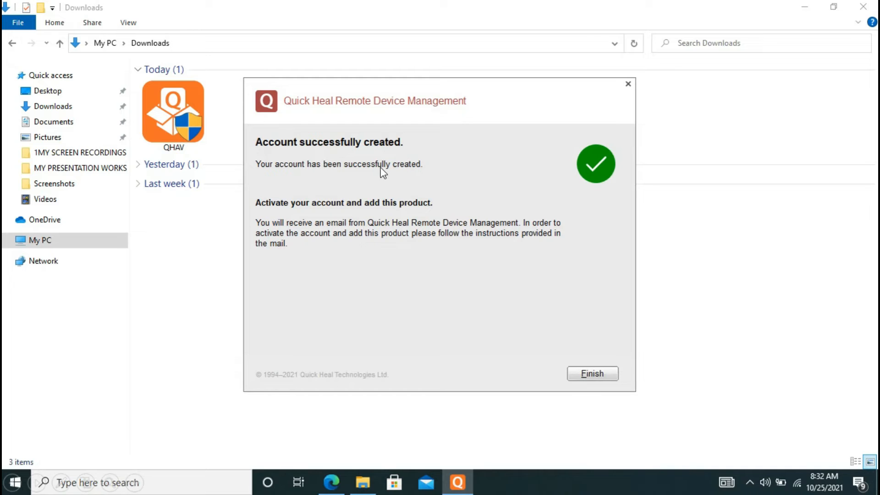
mouse_move(427, 169)
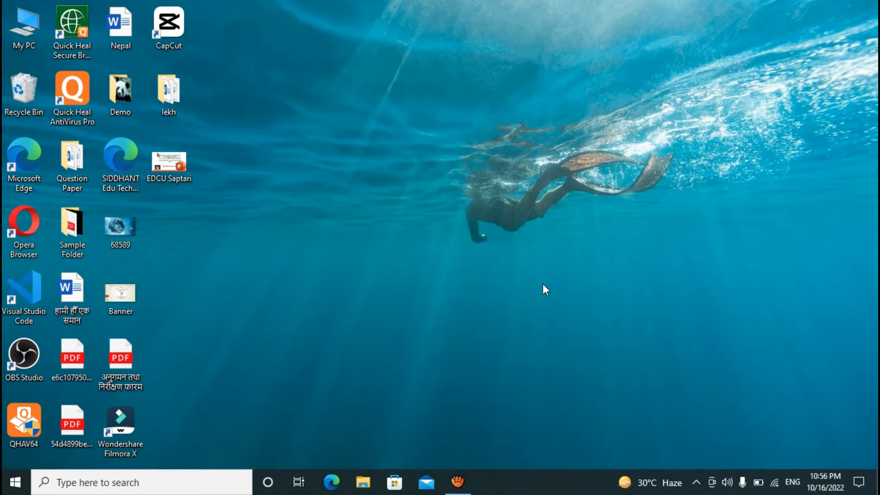
mouse_move(701, 483)
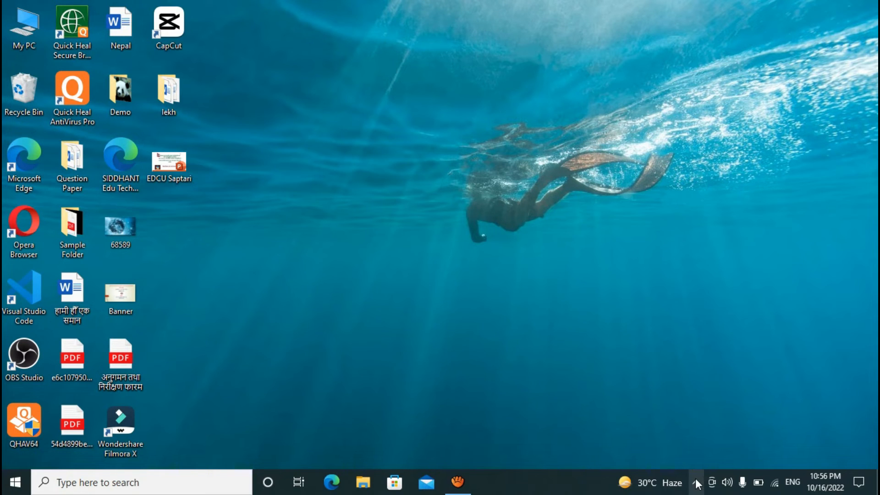
mouse_move(697, 482)
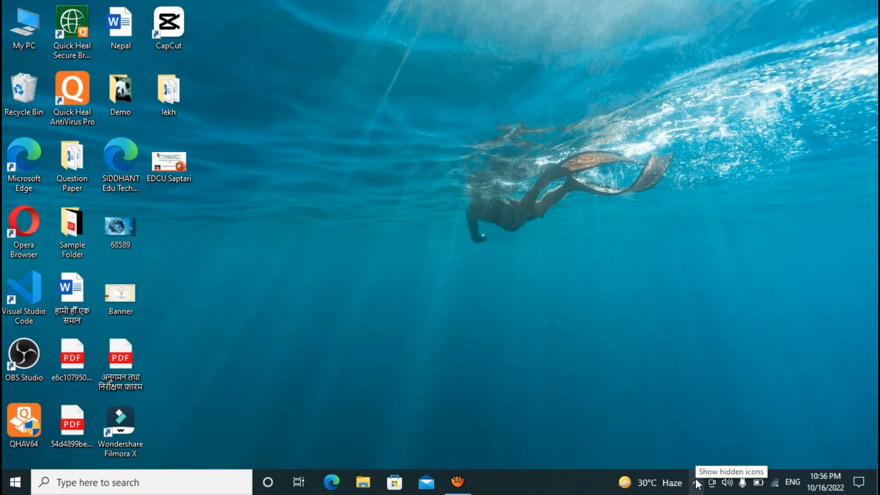
- Show the hidden tray icons and reopen the Quick Heal dashboard from its tray icon
click(697, 483)
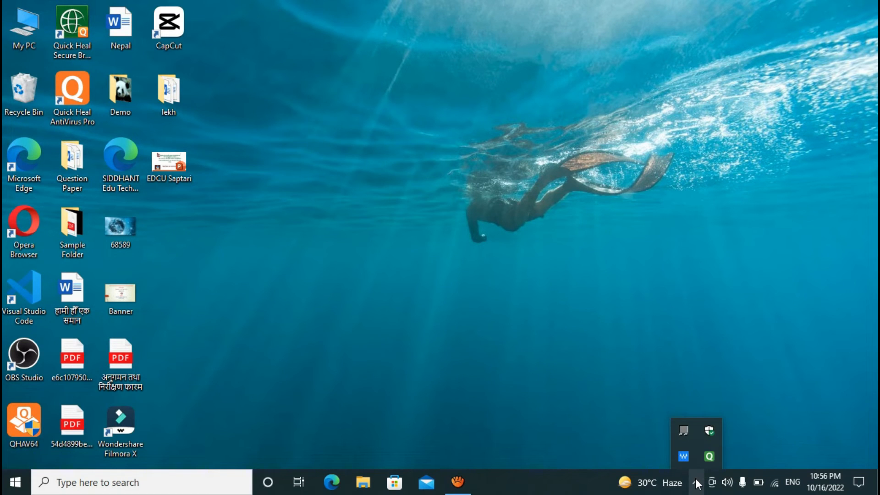
mouse_move(703, 457)
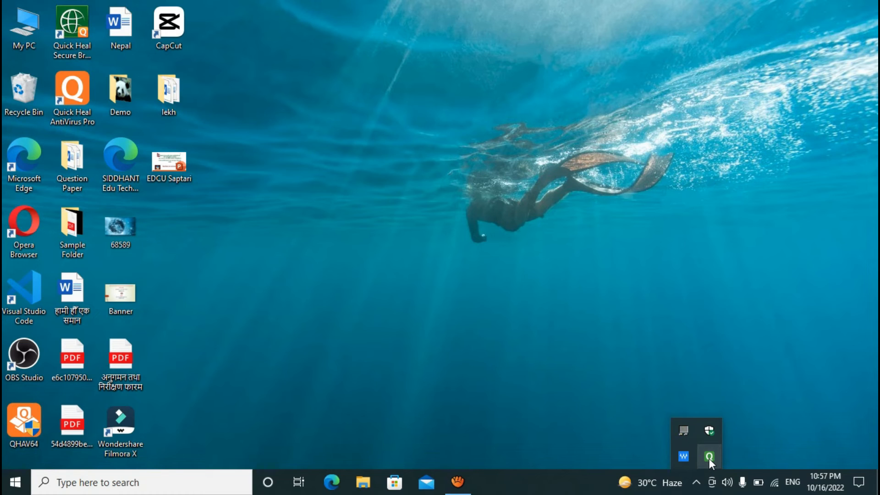
mouse_move(709, 458)
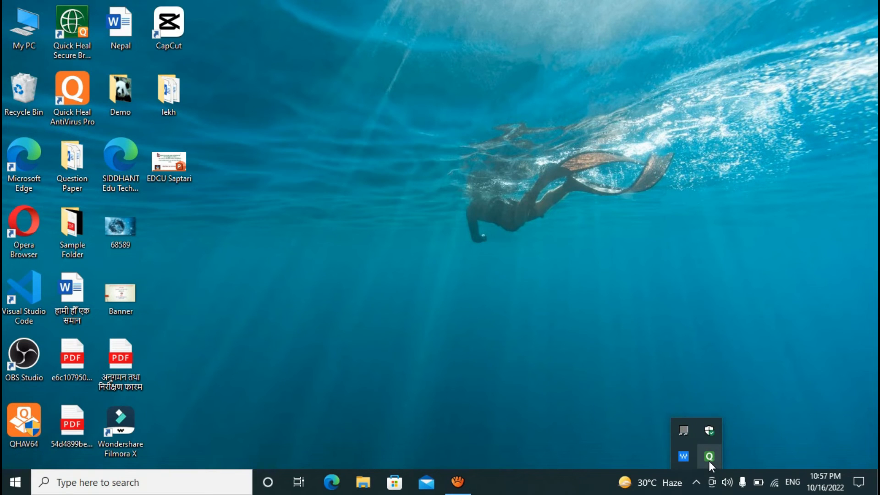
mouse_move(707, 456)
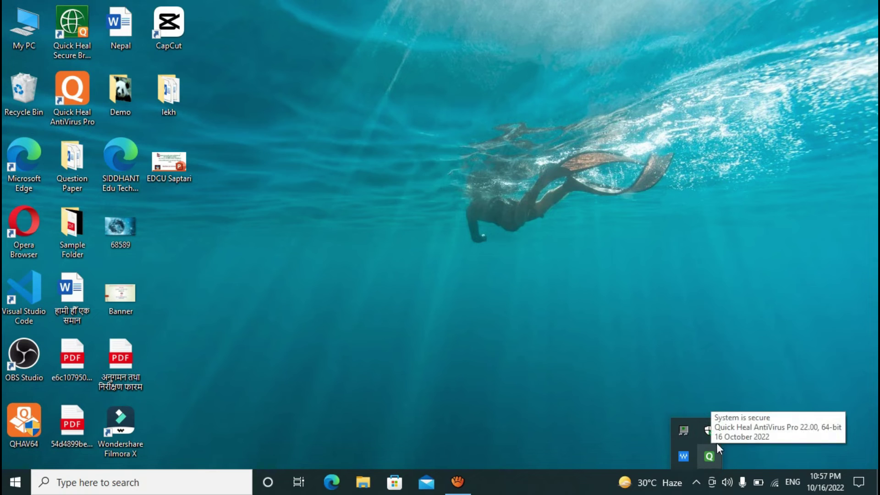
click(704, 457)
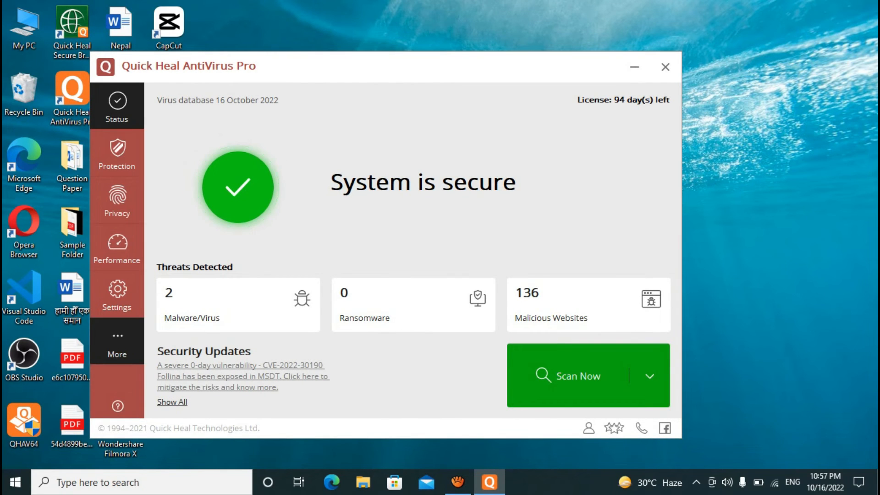
- Switch the dashboard to the Privacy section with Track Cleaner, Hijack Restore and System Explorer
click(117, 155)
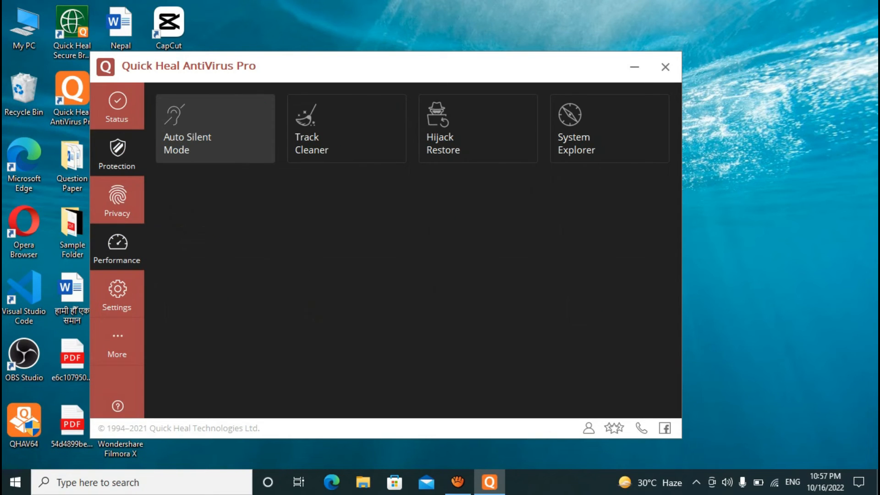
- View the Protection feature tiles, then close the Quick Heal window back to the desktop
click(116, 154)
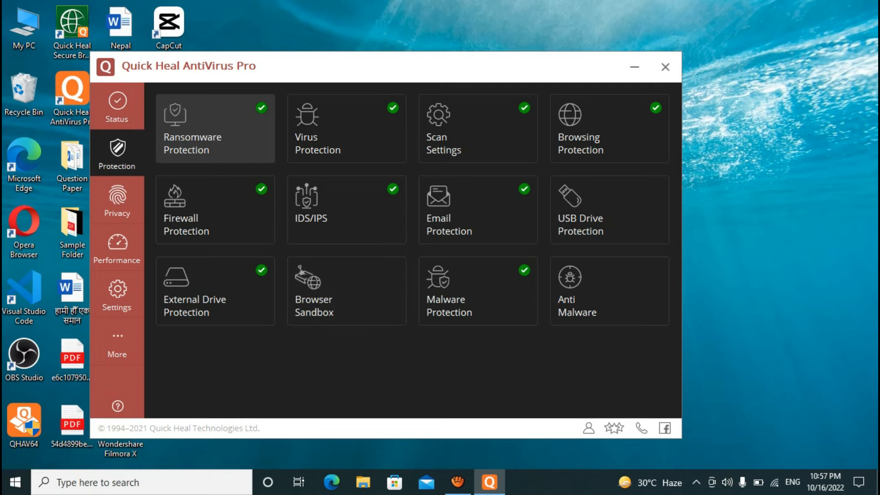
mouse_move(609, 290)
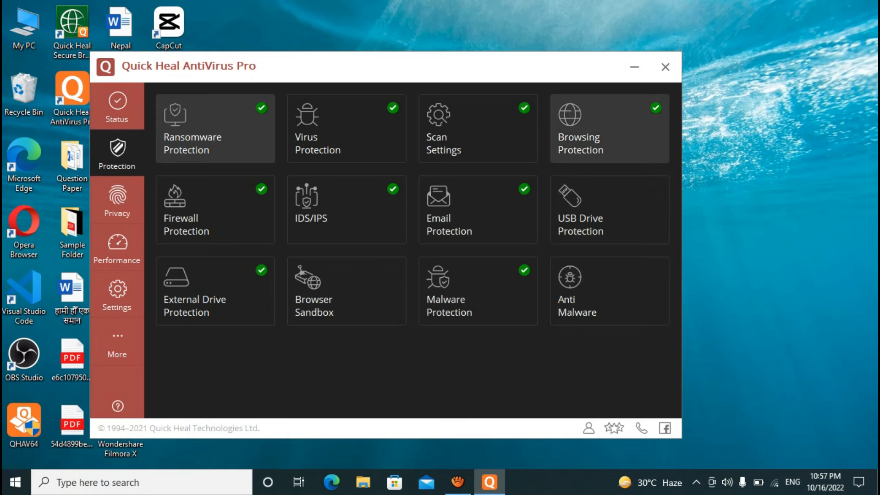
mouse_move(478, 210)
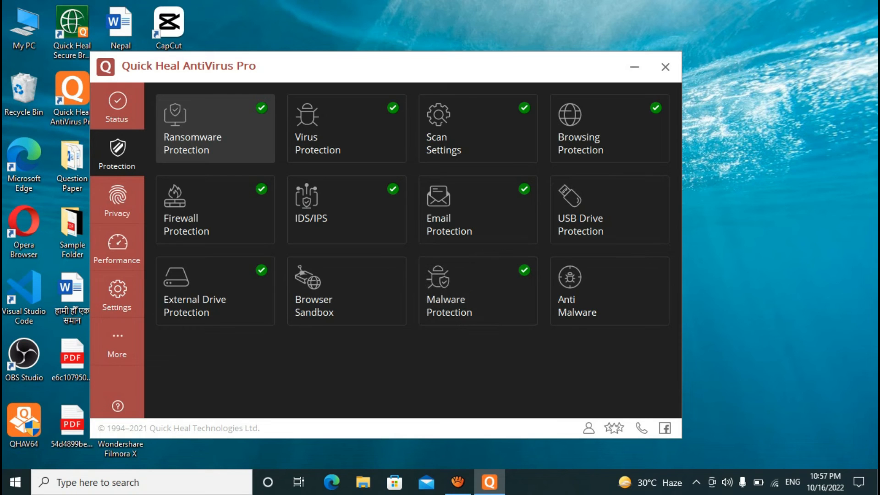
click(665, 67)
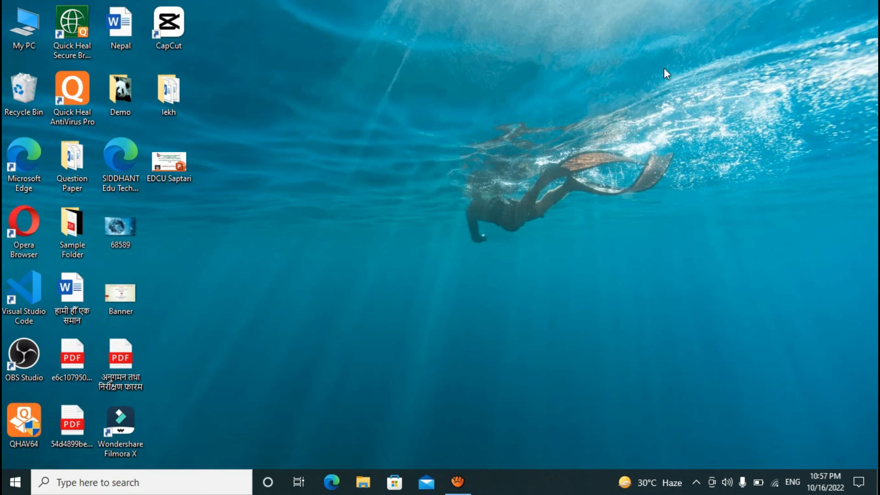